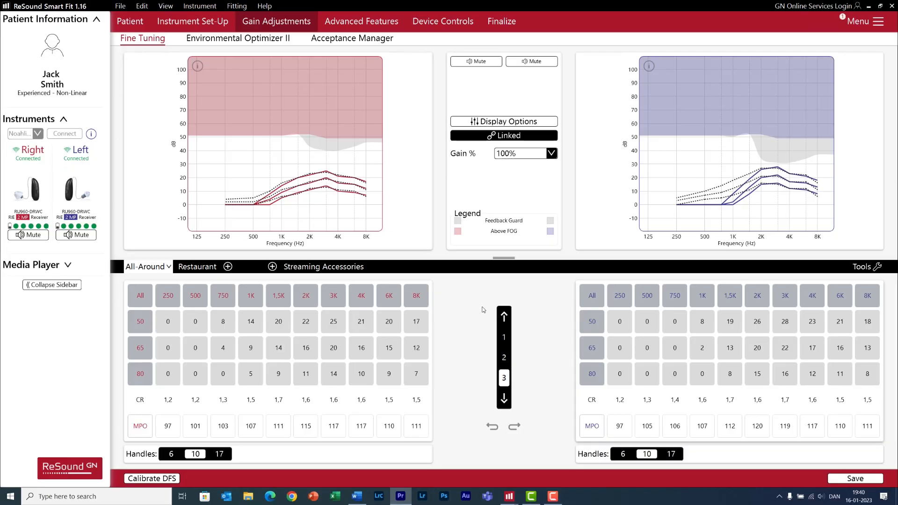
# Show the Environmental Optimizer II page with per-environment gain offsets for both instruments
pyautogui.click(236, 38)
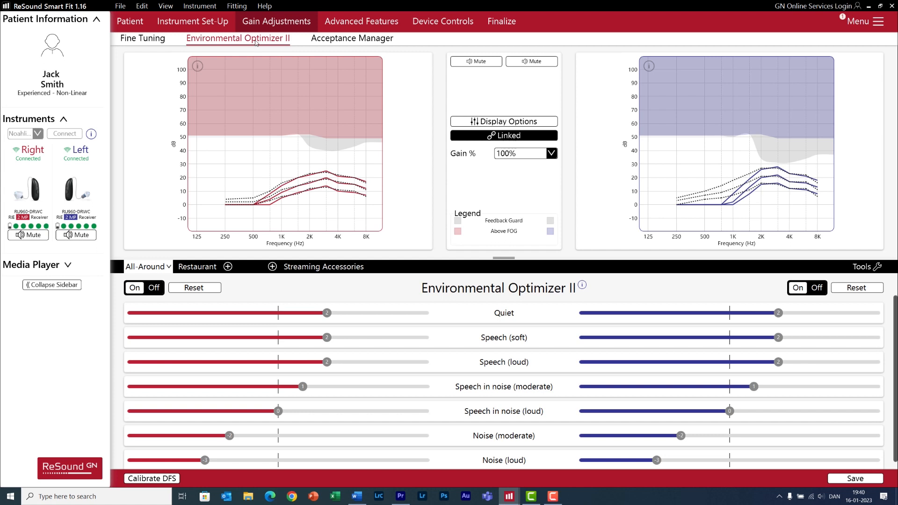
pyautogui.moveTo(256, 42)
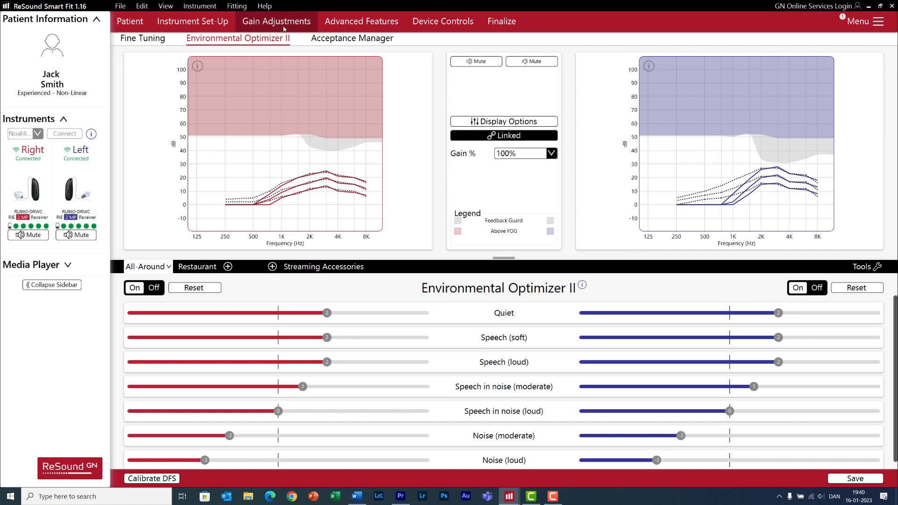
pyautogui.moveTo(361, 21)
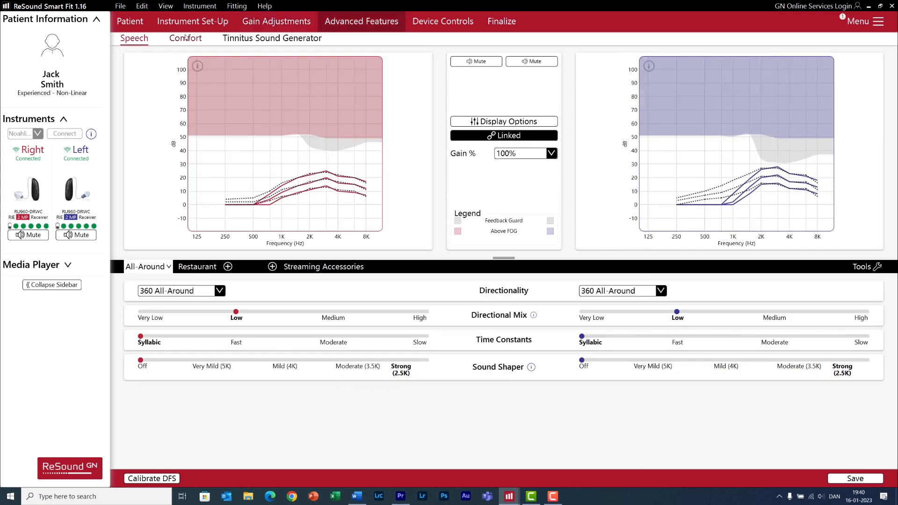
# From the Comfort features page, bring up Noise Tracker II per-environment noise reduction settings
pyautogui.click(185, 38)
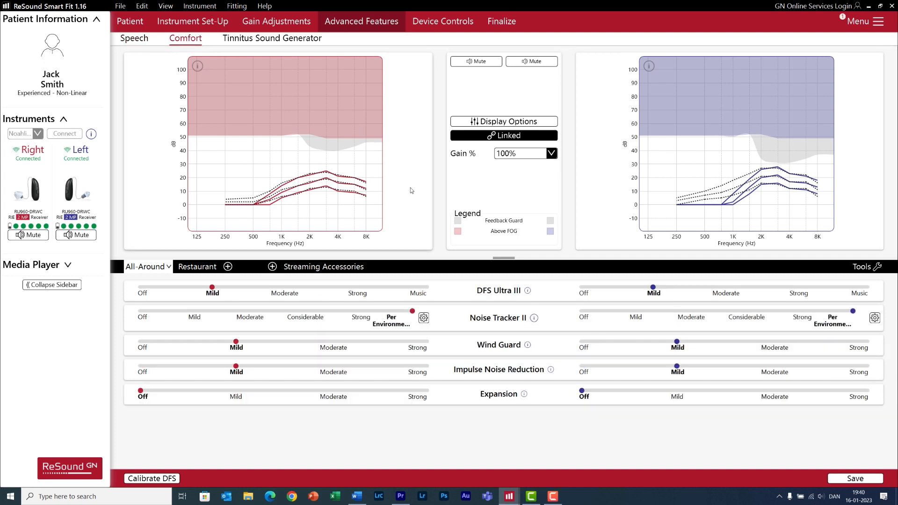
pyautogui.moveTo(485, 318)
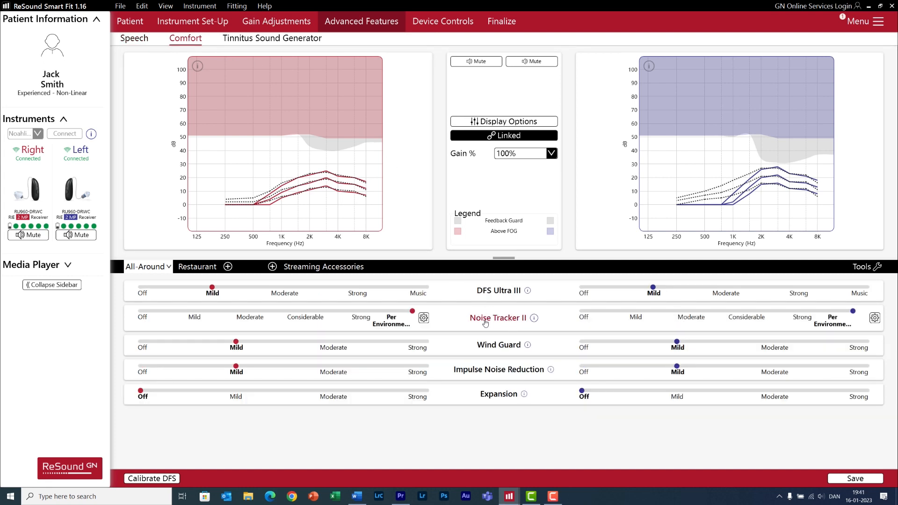
pyautogui.moveTo(422, 317)
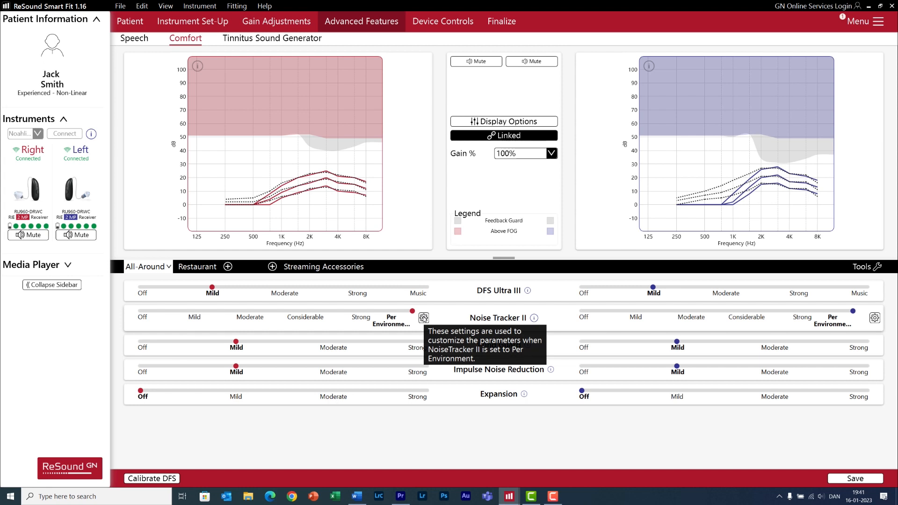
pyautogui.click(423, 318)
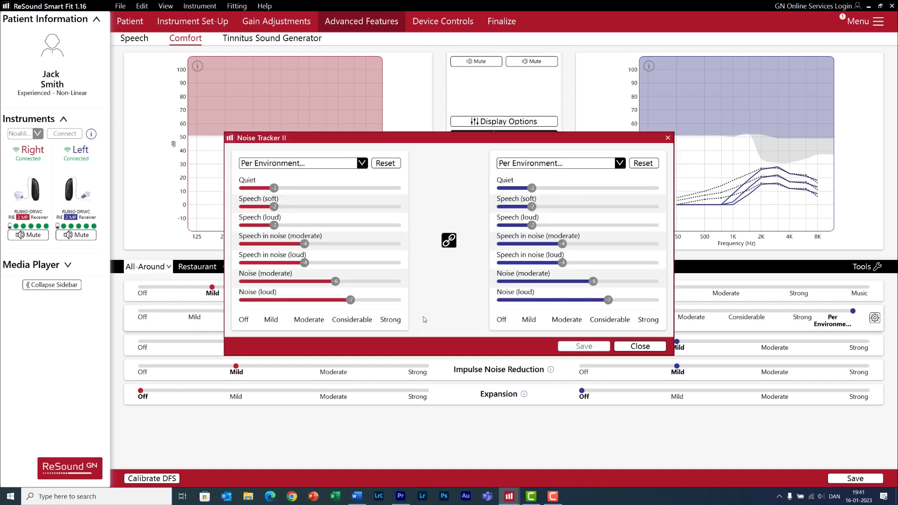